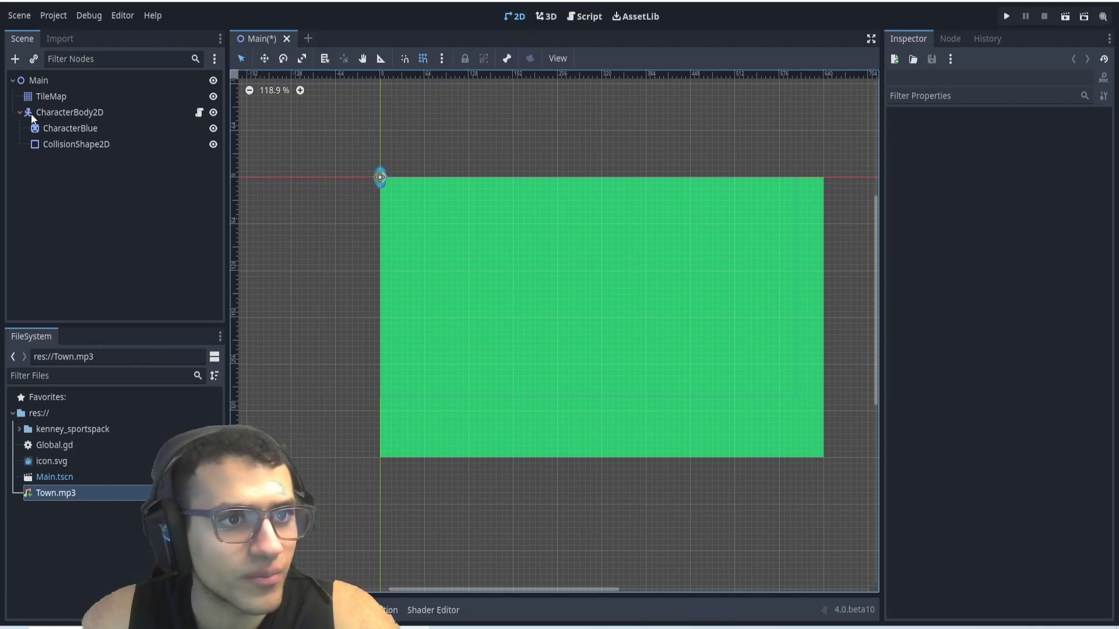
Preview Town.mp3 from its import settings and close the dialog, with CharacterBody2D collapsed.
left_click(20, 112)
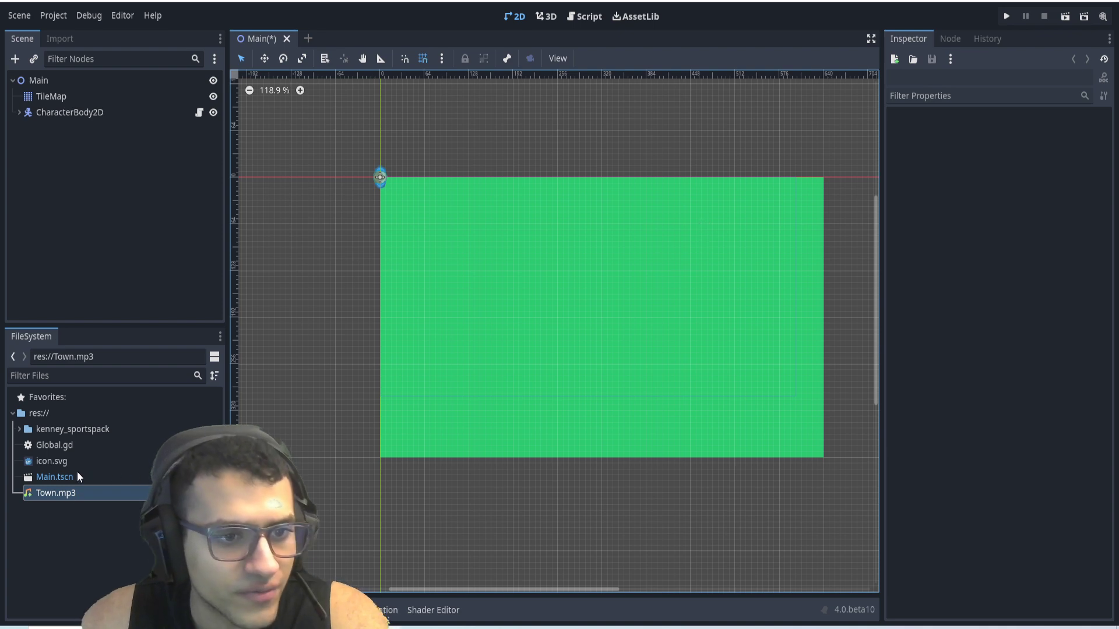
double_click(55, 492)
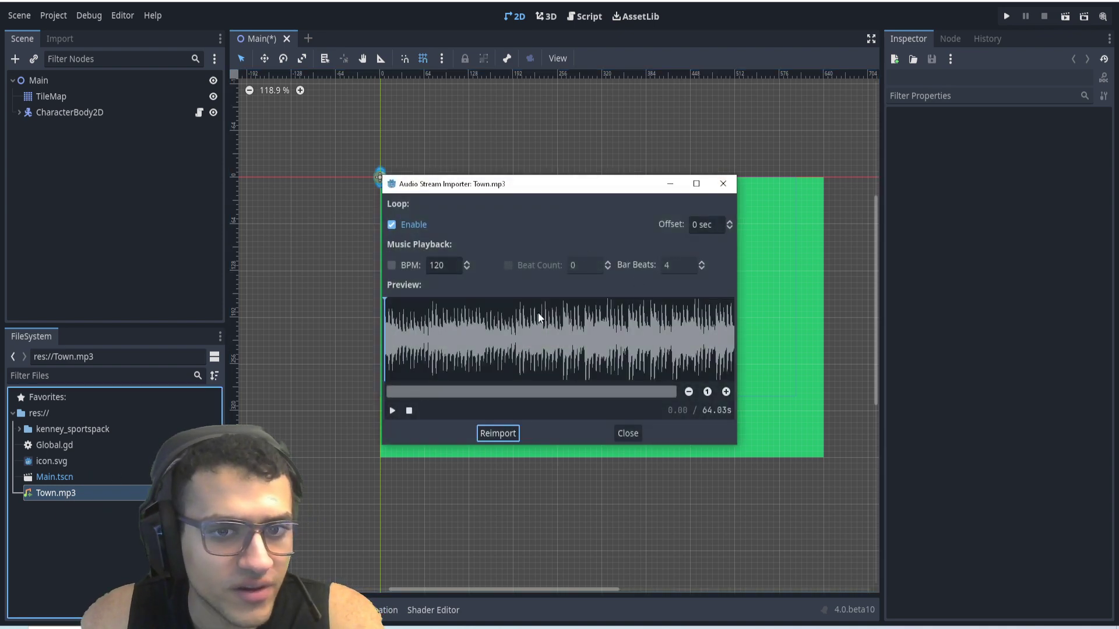
mouse_move(298, 423)
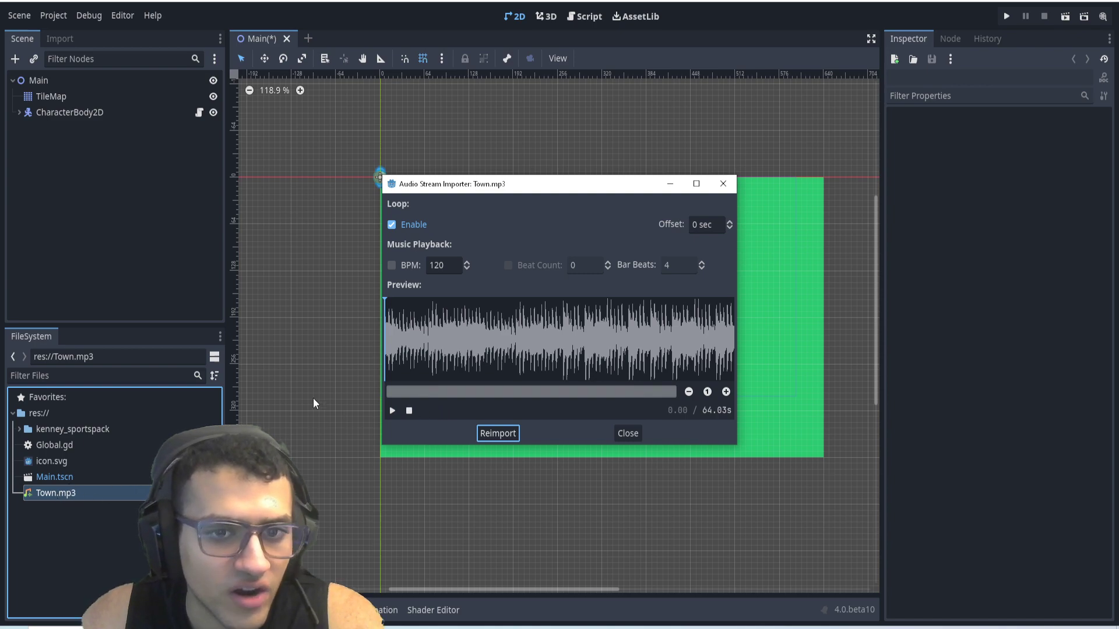
left_click(391, 410)
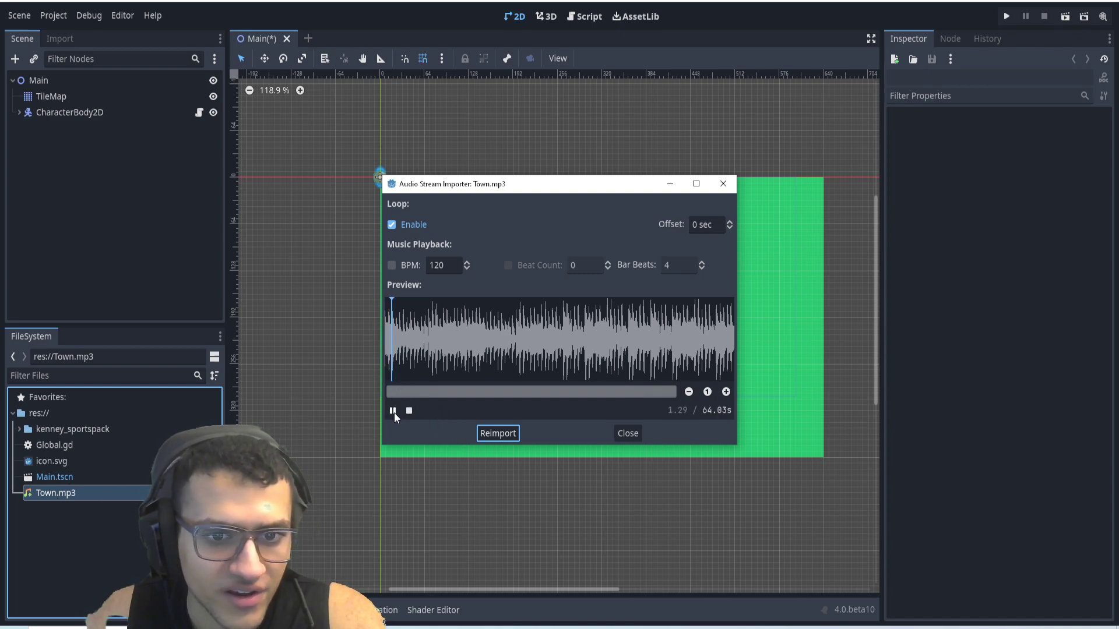
left_click(391, 411)
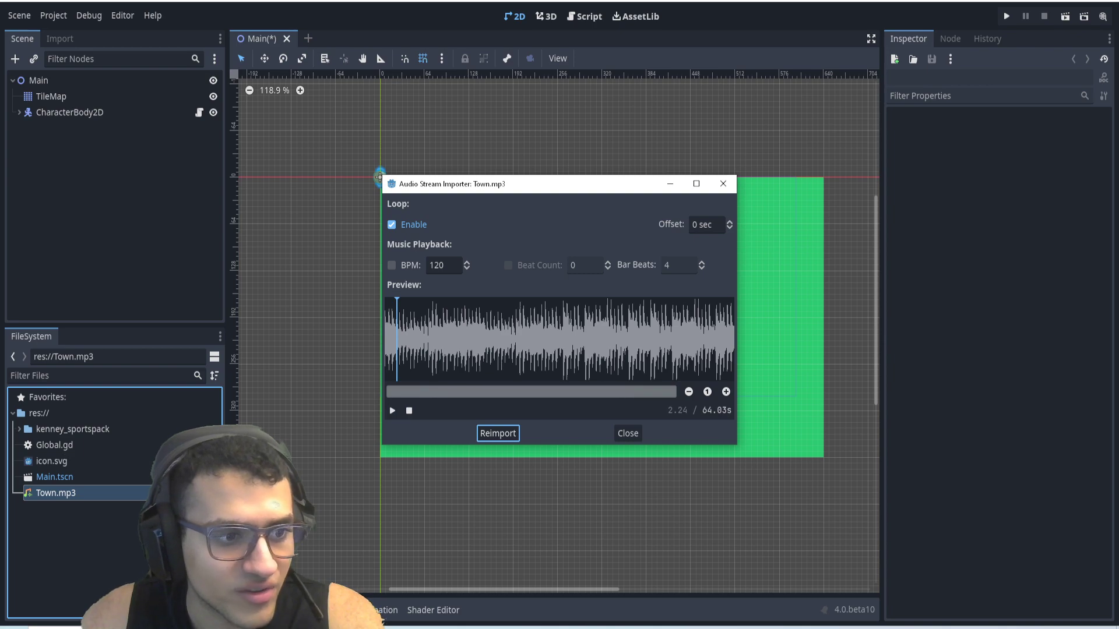
mouse_move(627, 434)
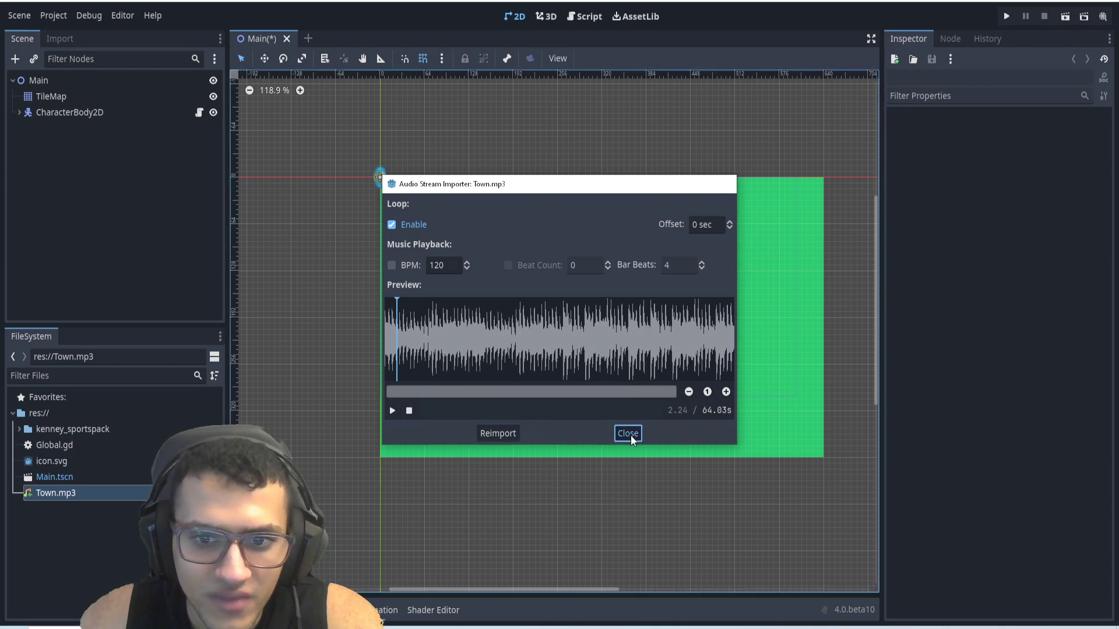
left_click(628, 433)
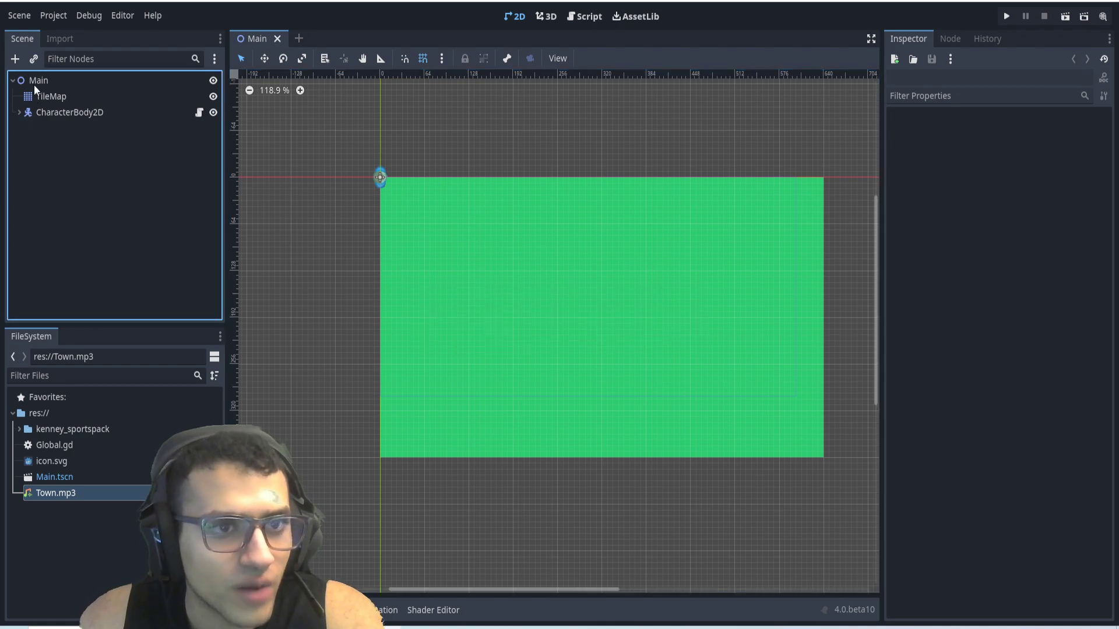
Add an AudioStreamPlayer child to Main streaming Town.mp3 with Autoplay enabled.
left_click(14, 58)
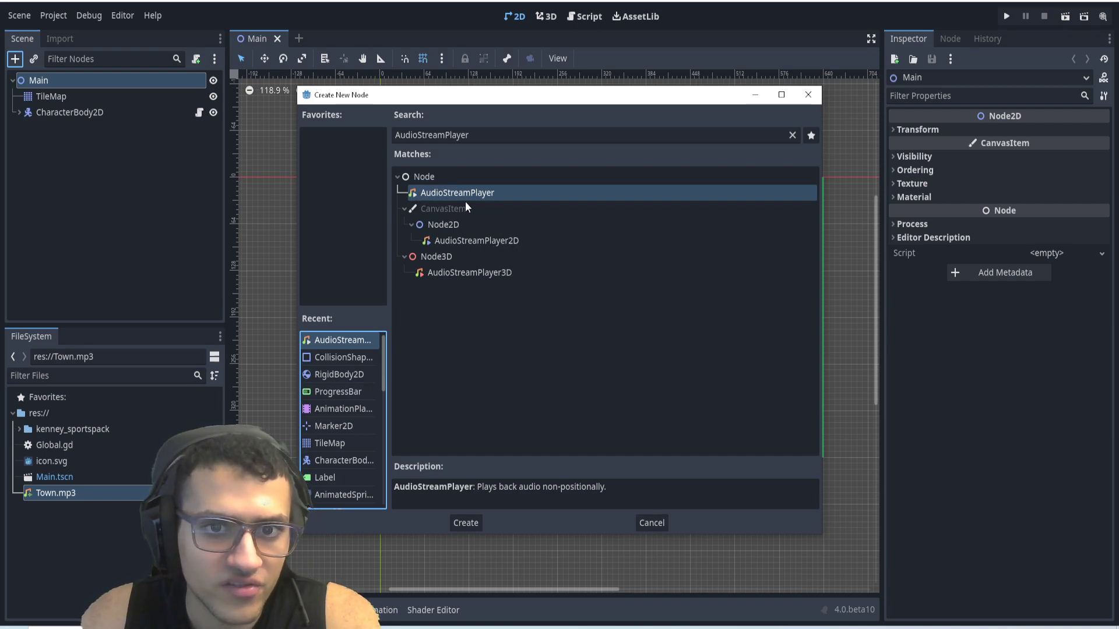
mouse_move(525, 511)
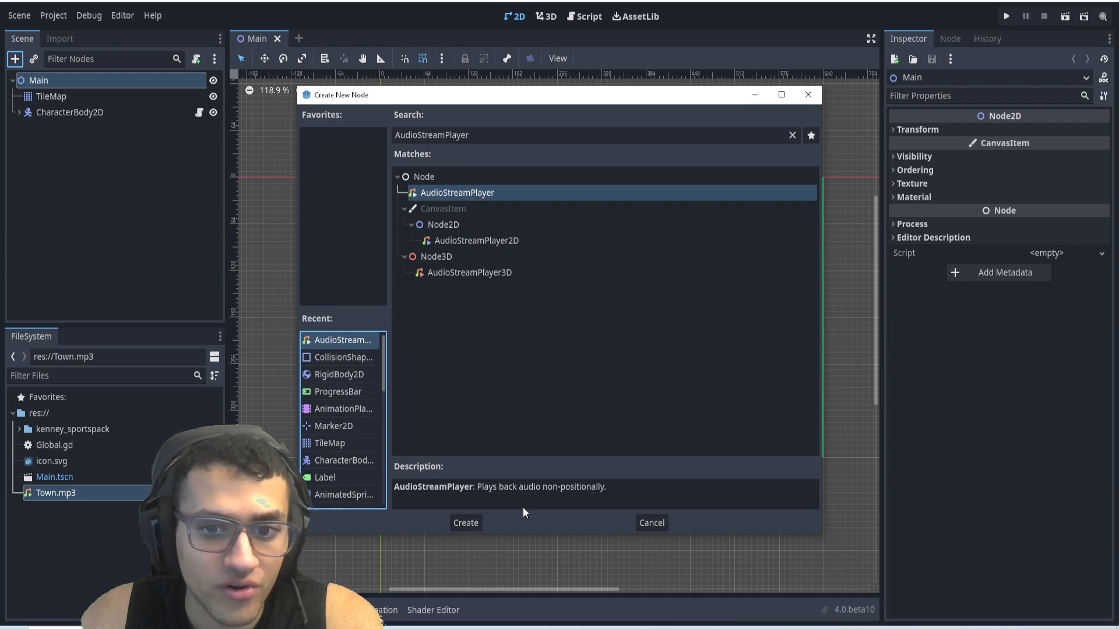
left_click(465, 522)
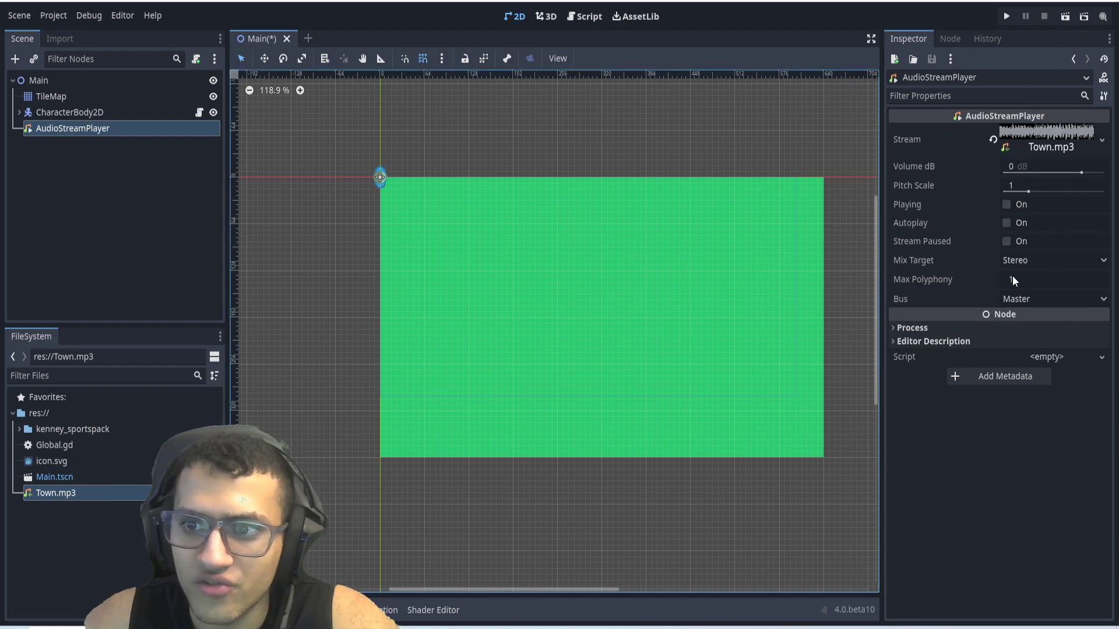
left_click(1006, 204)
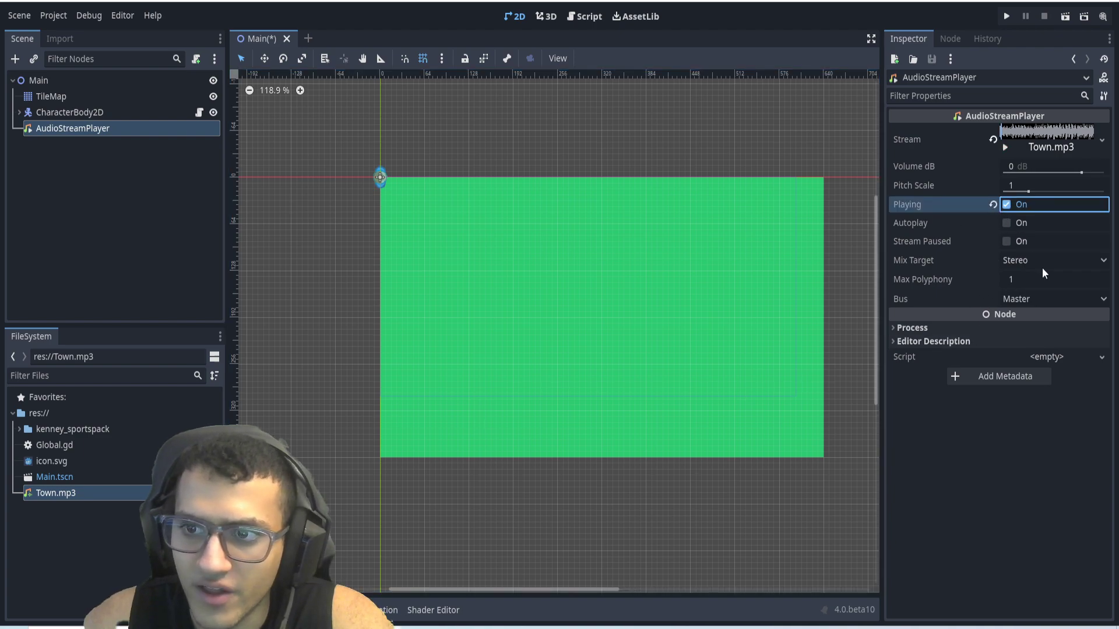
Save the scene and run the game to hear the music, then close the game window.
key("ctrl+s")
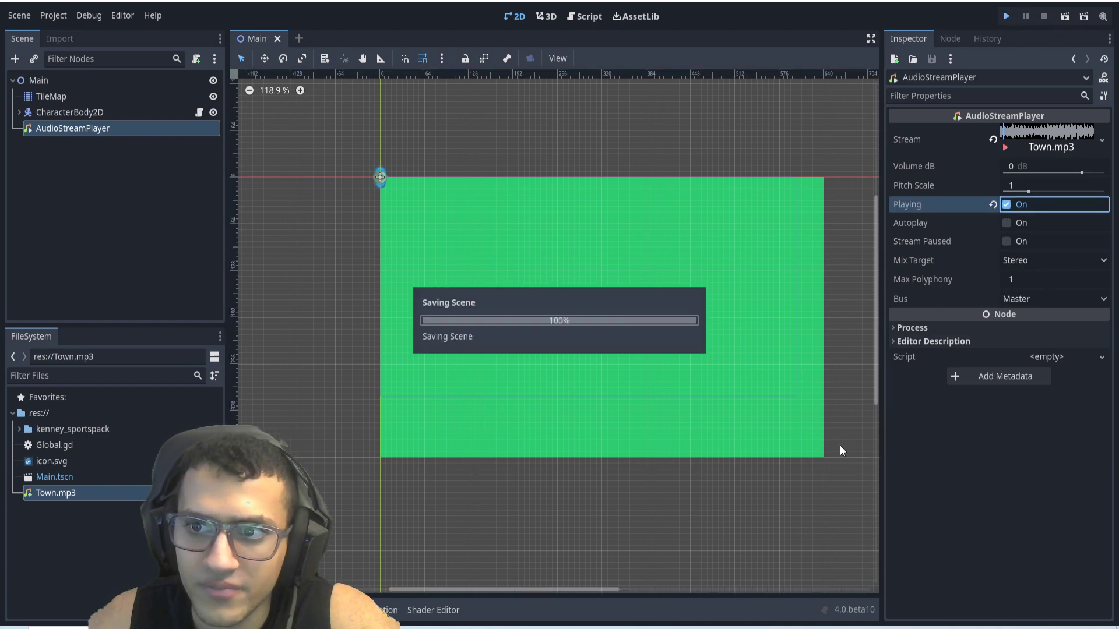
left_click(1007, 15)
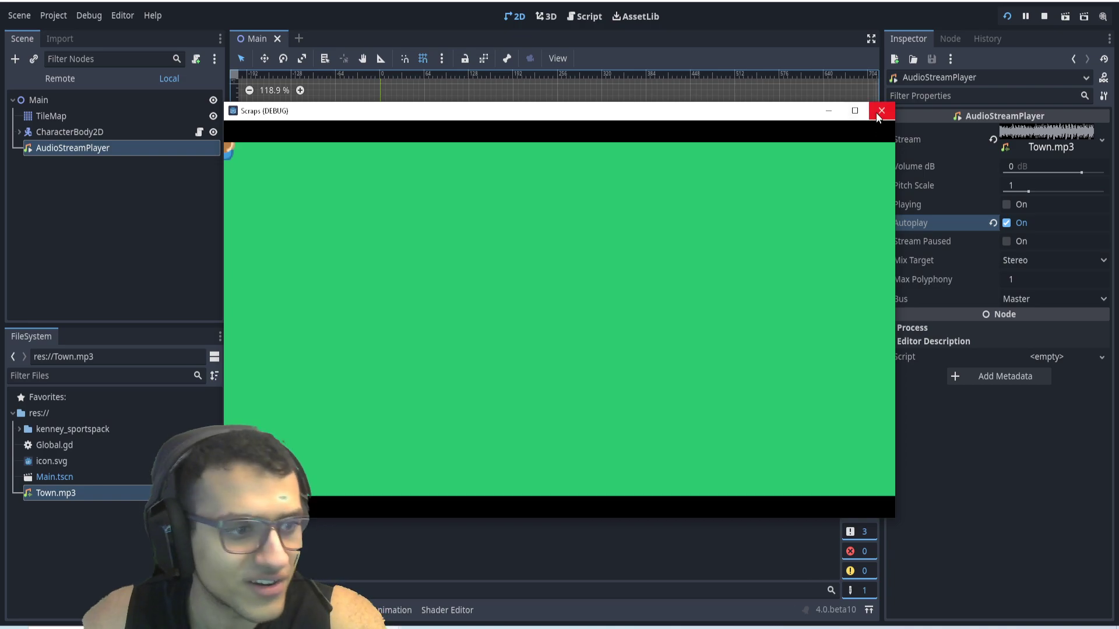
left_click(881, 110)
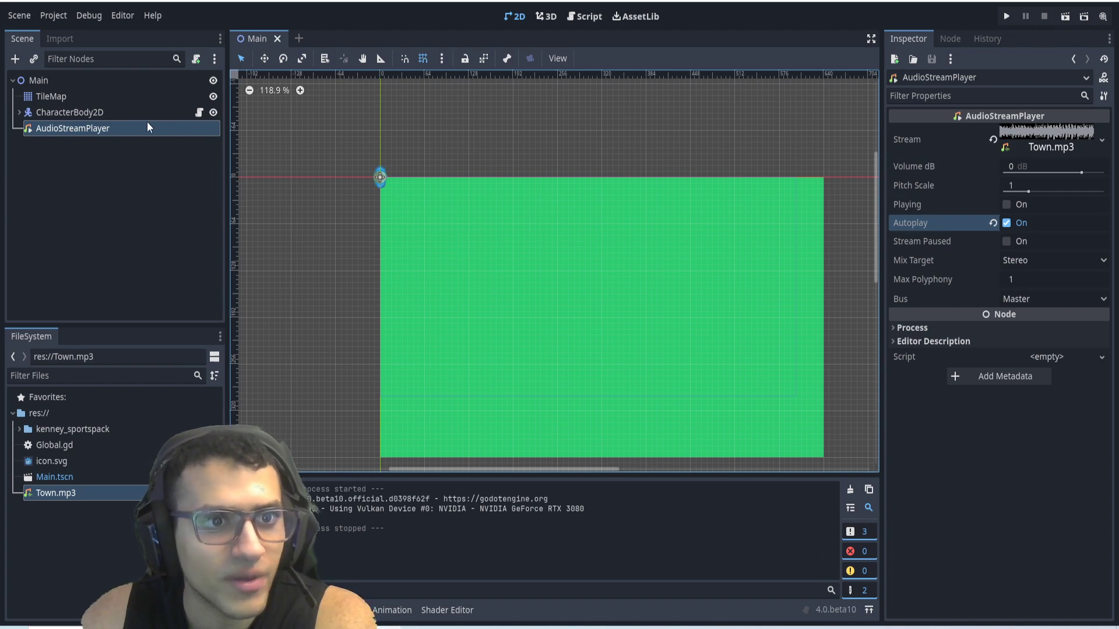
Save the AudioStreamPlayer branch as GlobalAudio.tscn and select its root in the new scene.
right_click(73, 129)
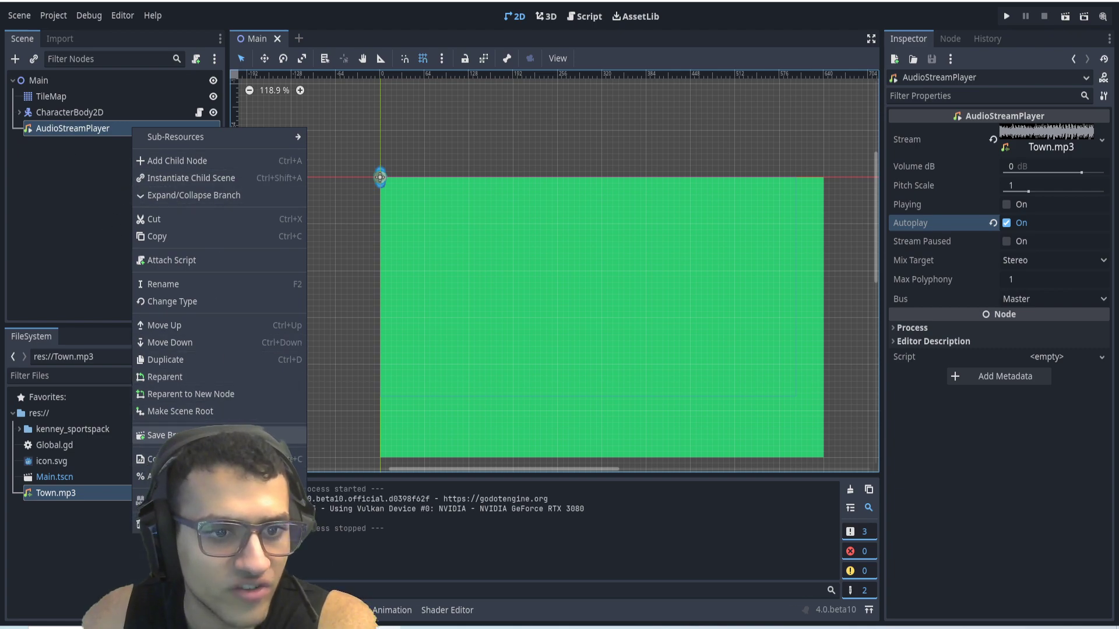
left_click(165, 435)
type("Global.tscn")
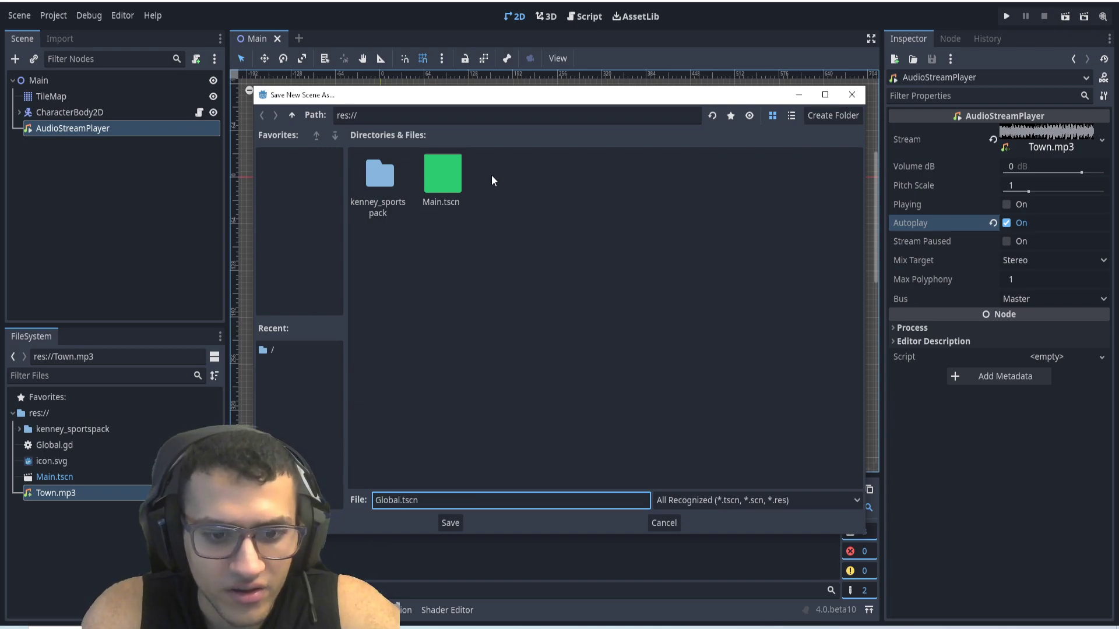
left_click(450, 522)
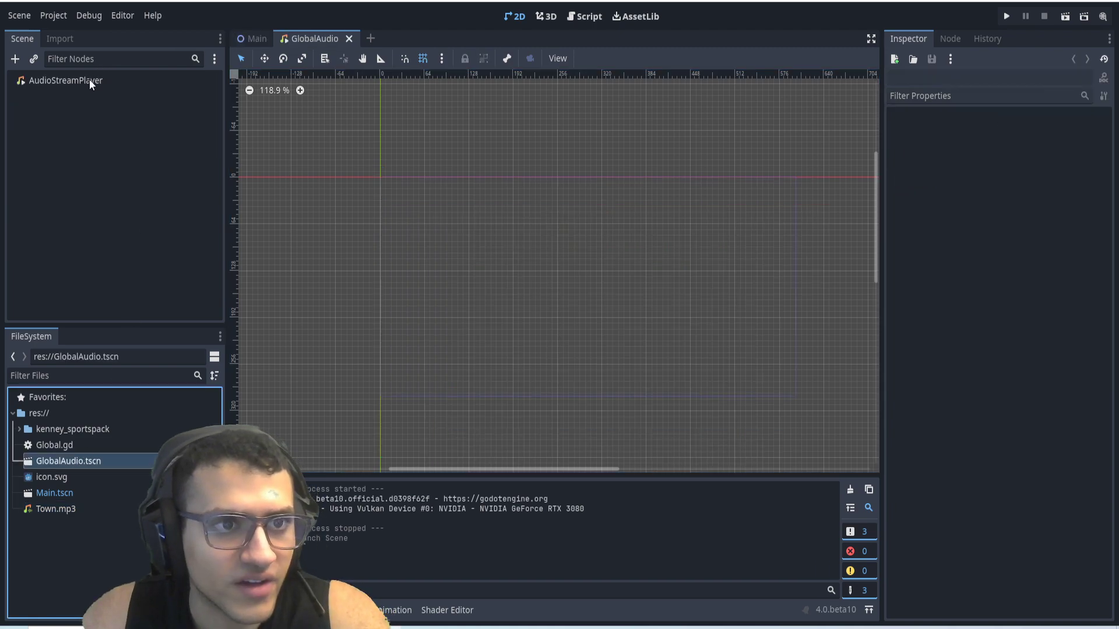
left_click(66, 81)
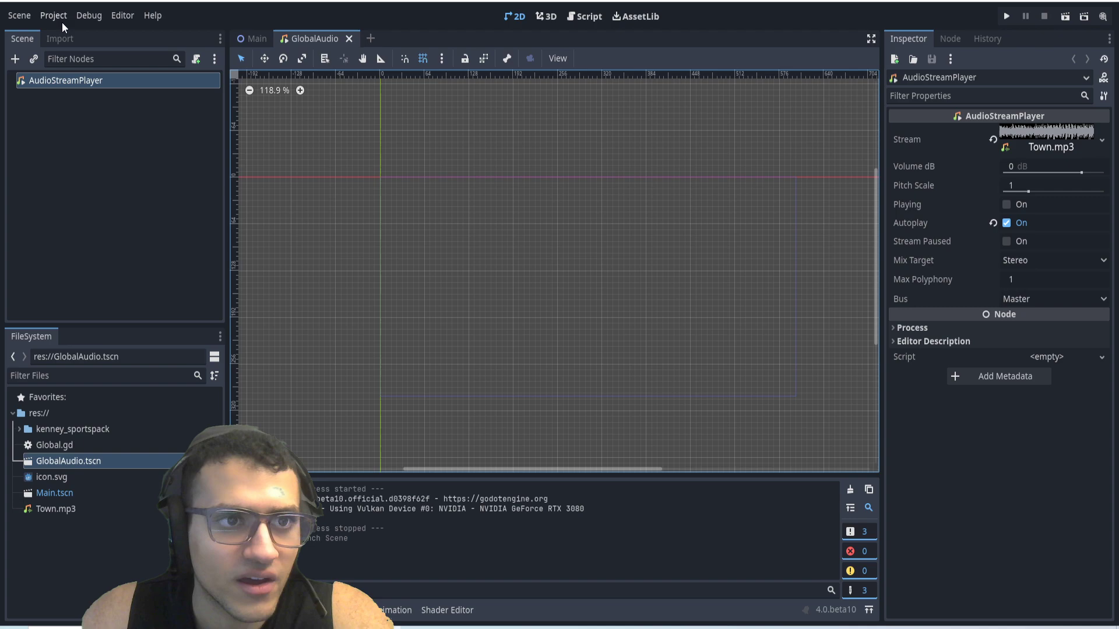
In Project Settings Autoload, set the path to GlobalAudio.tscn named GlobalAudio, then return to Main.
left_click(52, 15)
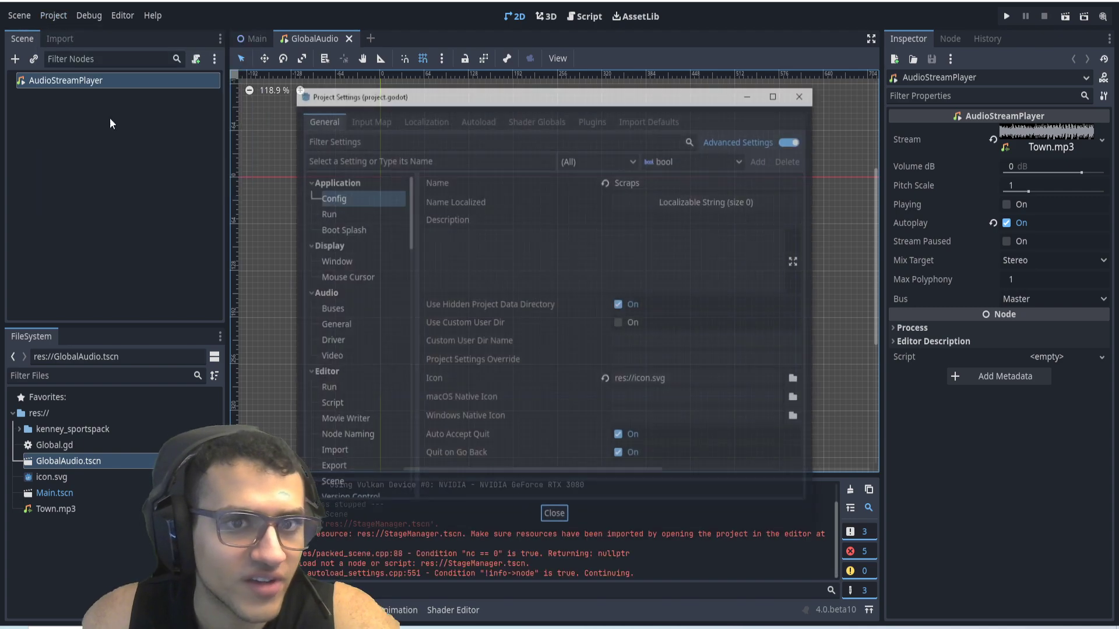
left_click(477, 119)
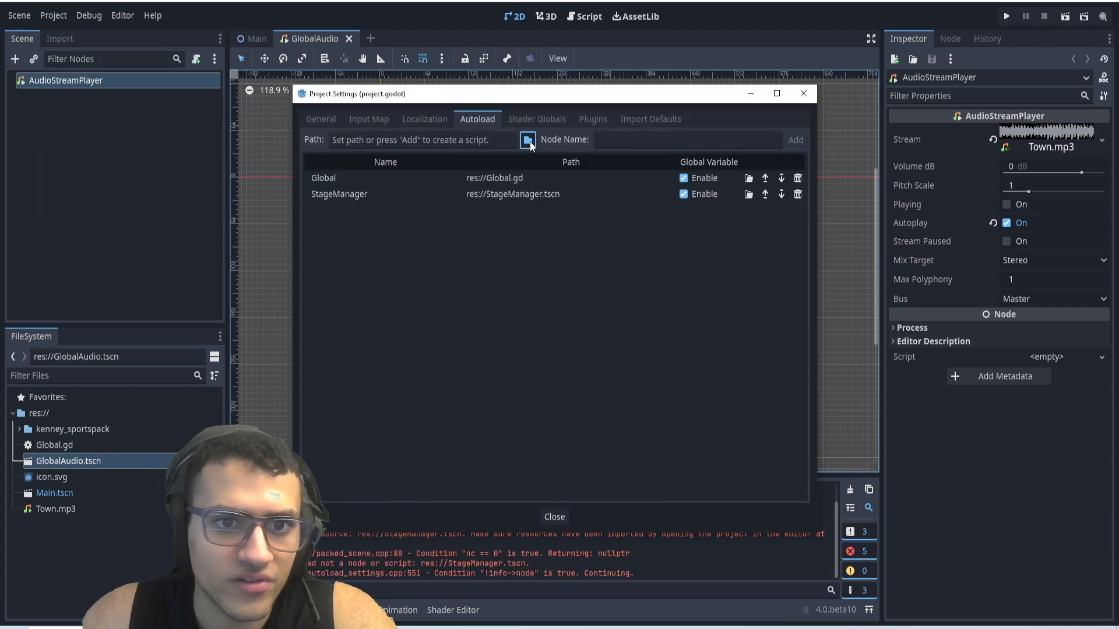
left_click(528, 139)
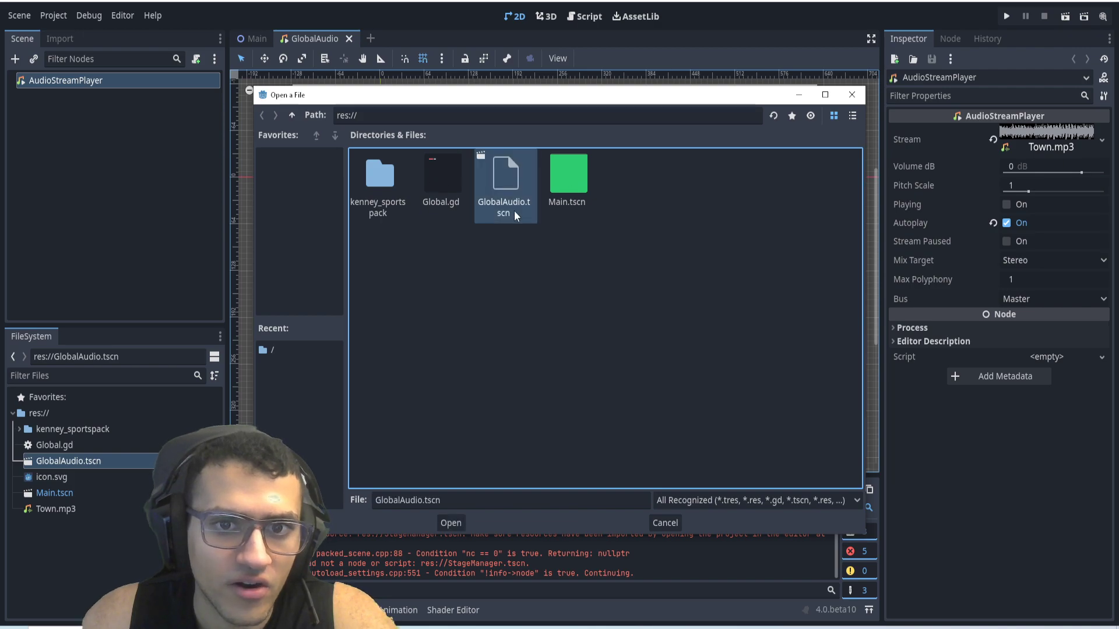
left_click(450, 523)
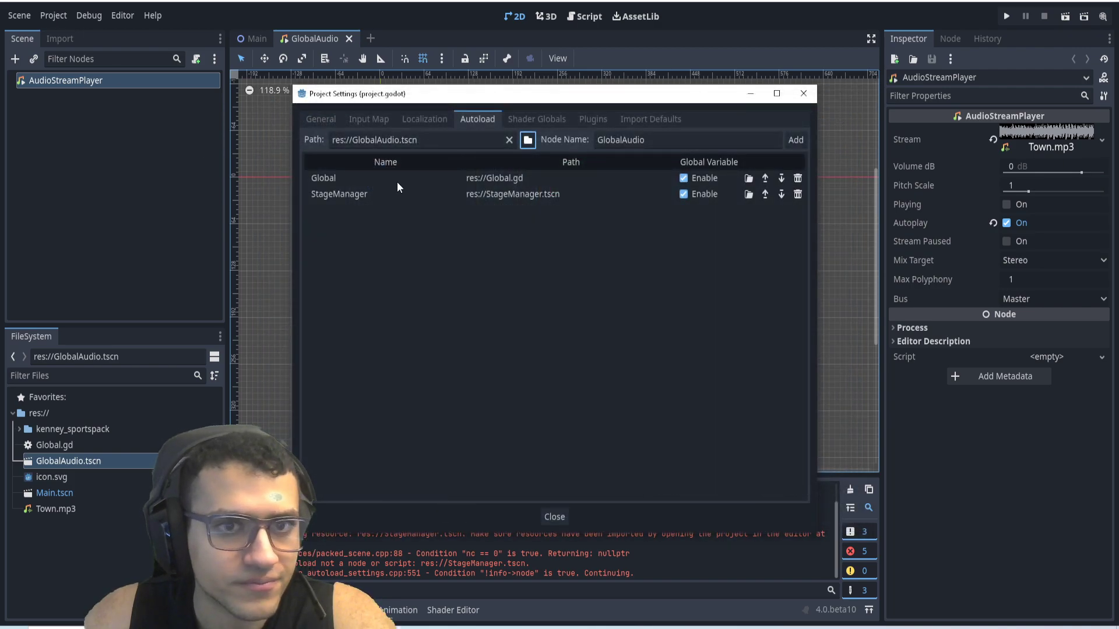
left_click(555, 516)
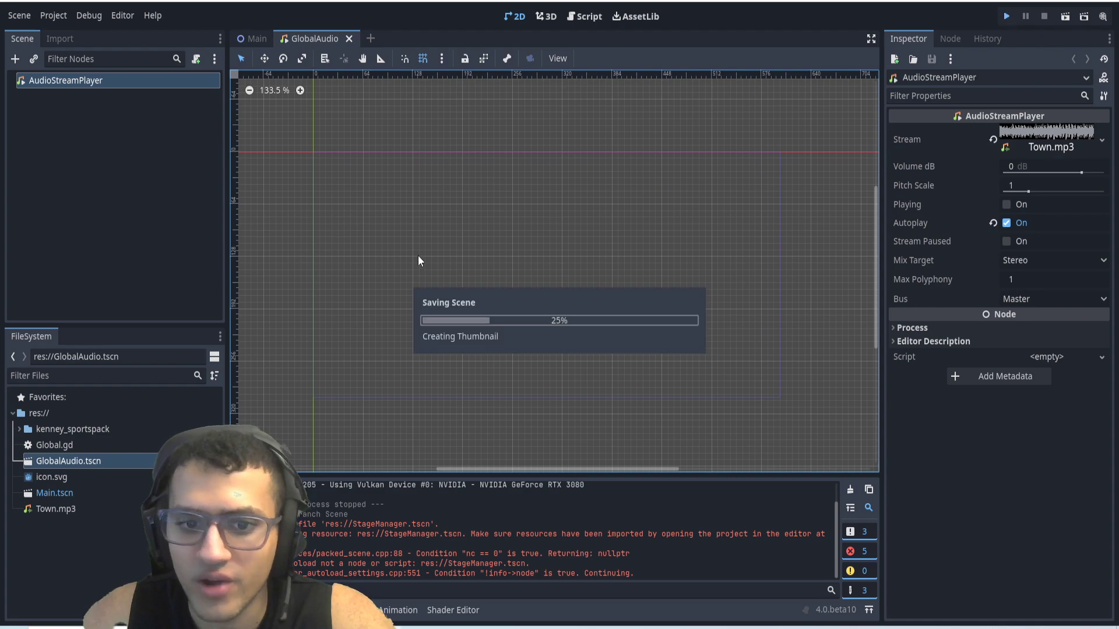
left_click(1006, 15)
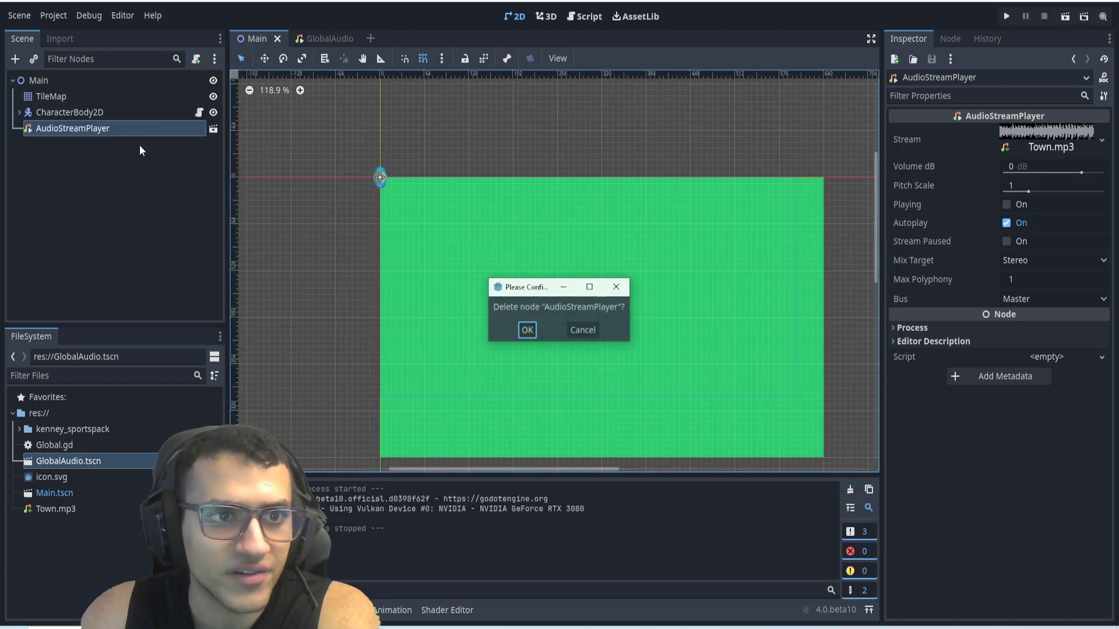
Delete the AudioStreamPlayer from Main and run the project.
left_click(526, 330)
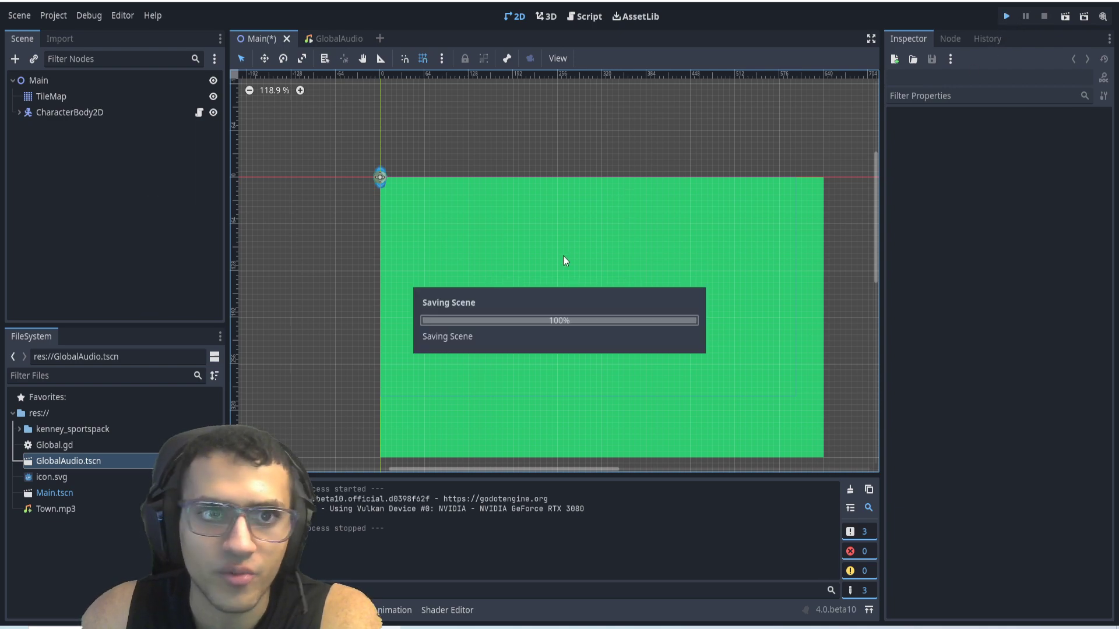
left_click(1007, 15)
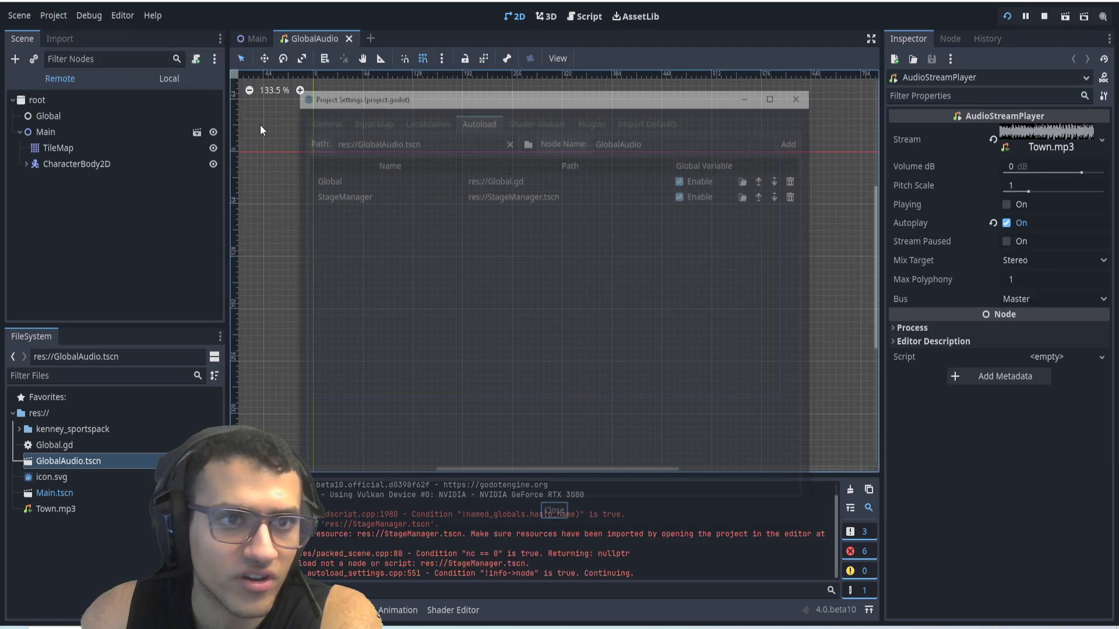
Add GlobalAudio to the autoload list and confirm it plays Town.mp3 in the Remote tree at runtime.
left_click(788, 143)
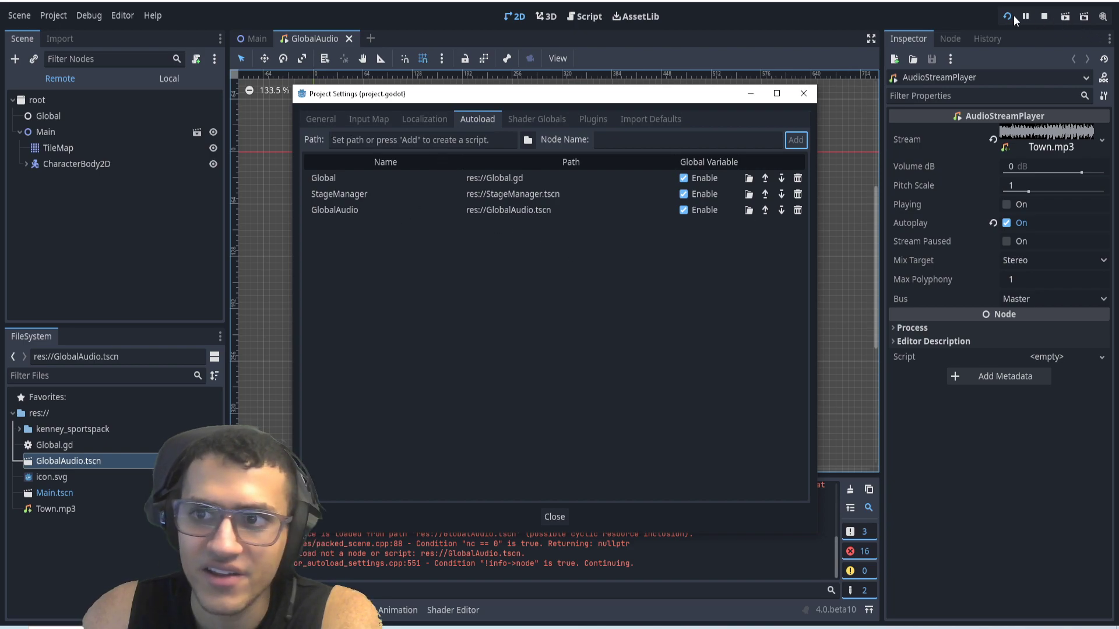
left_click(553, 517)
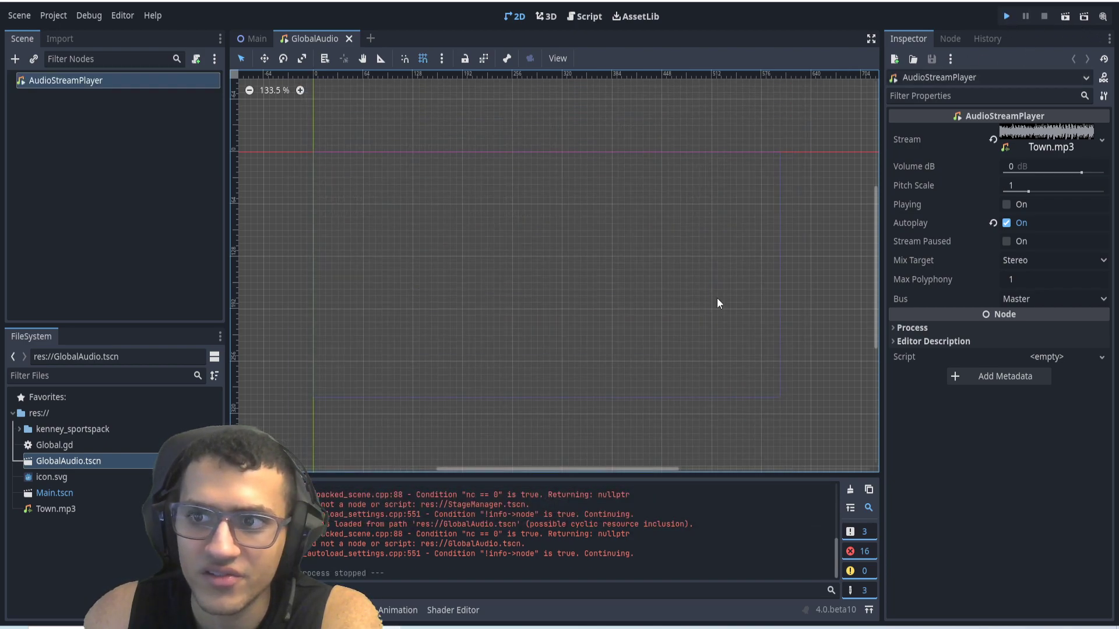
left_click(1006, 15)
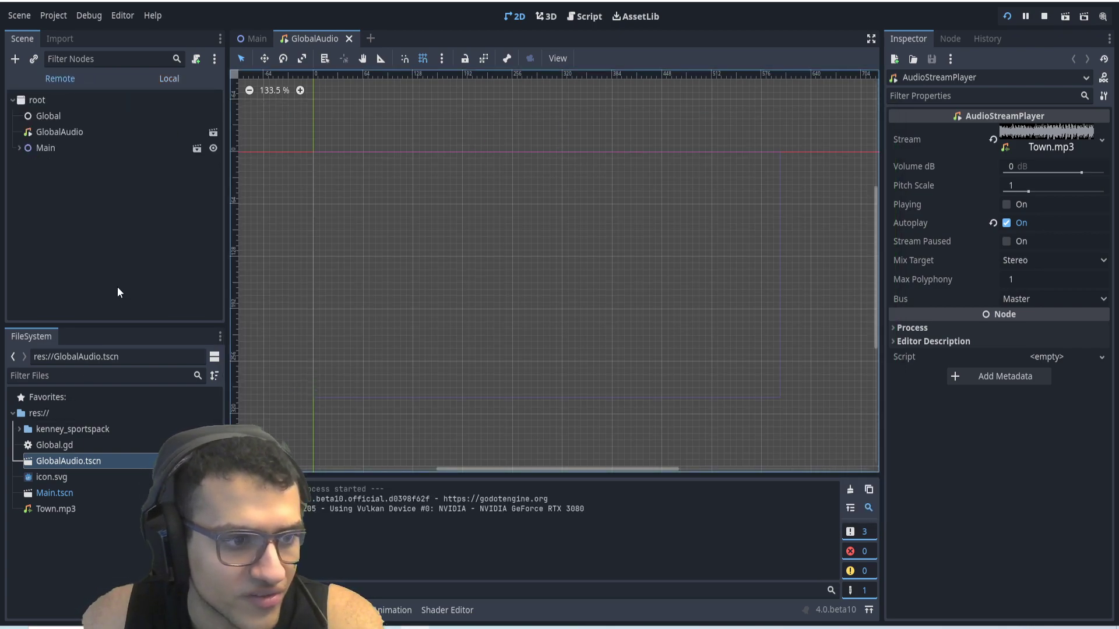
left_click(58, 131)
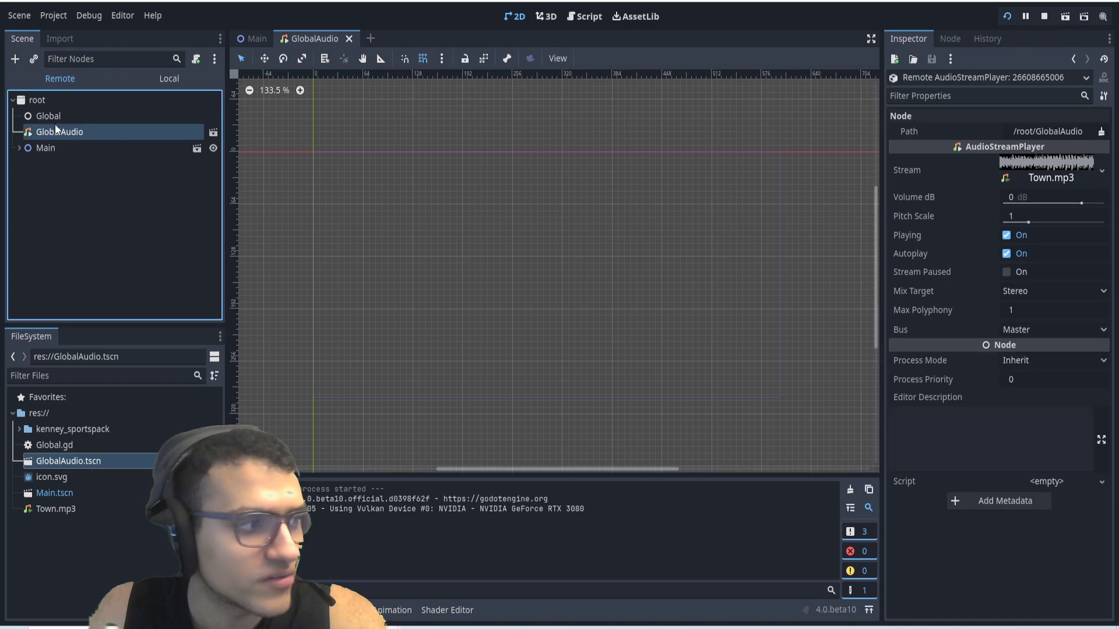
left_click(1044, 15)
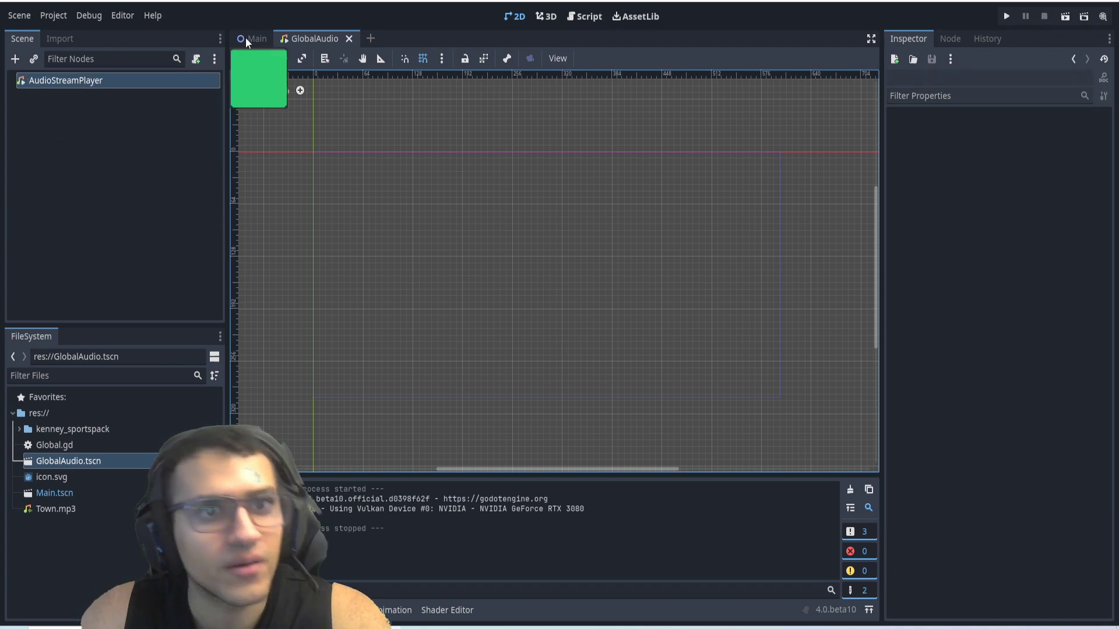
Return to the Main scene and select its root node.
left_click(255, 38)
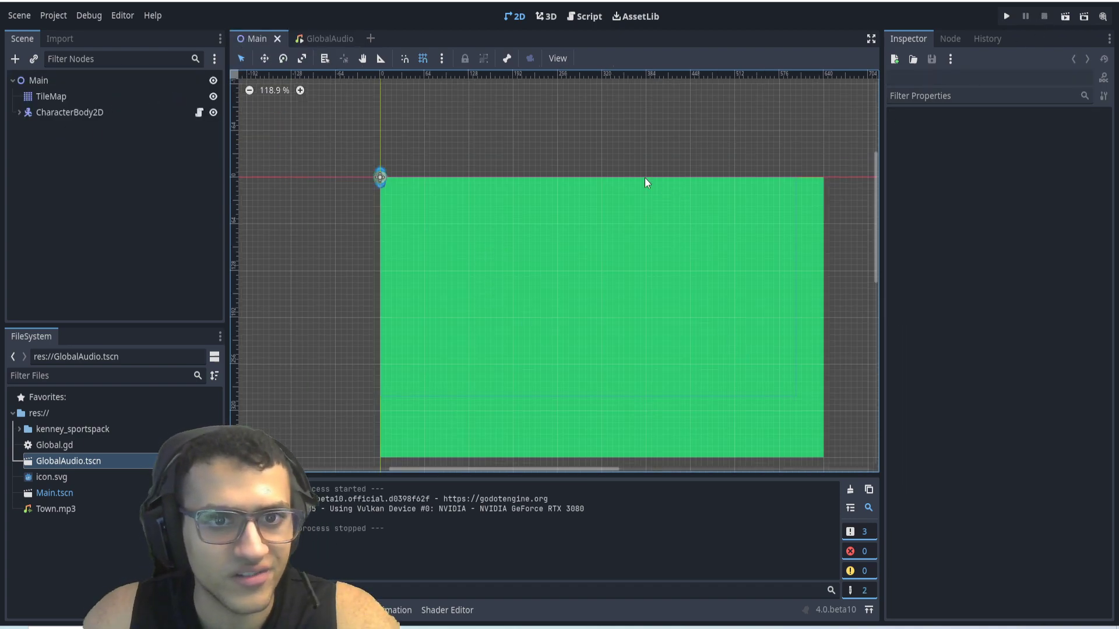
mouse_move(657, 127)
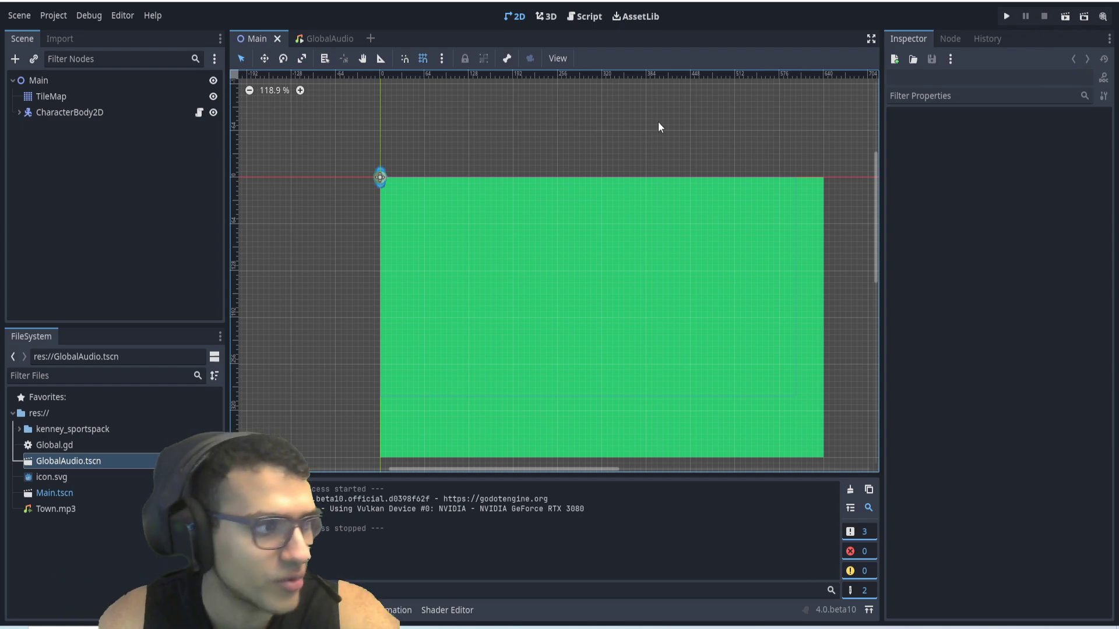
left_click(38, 81)
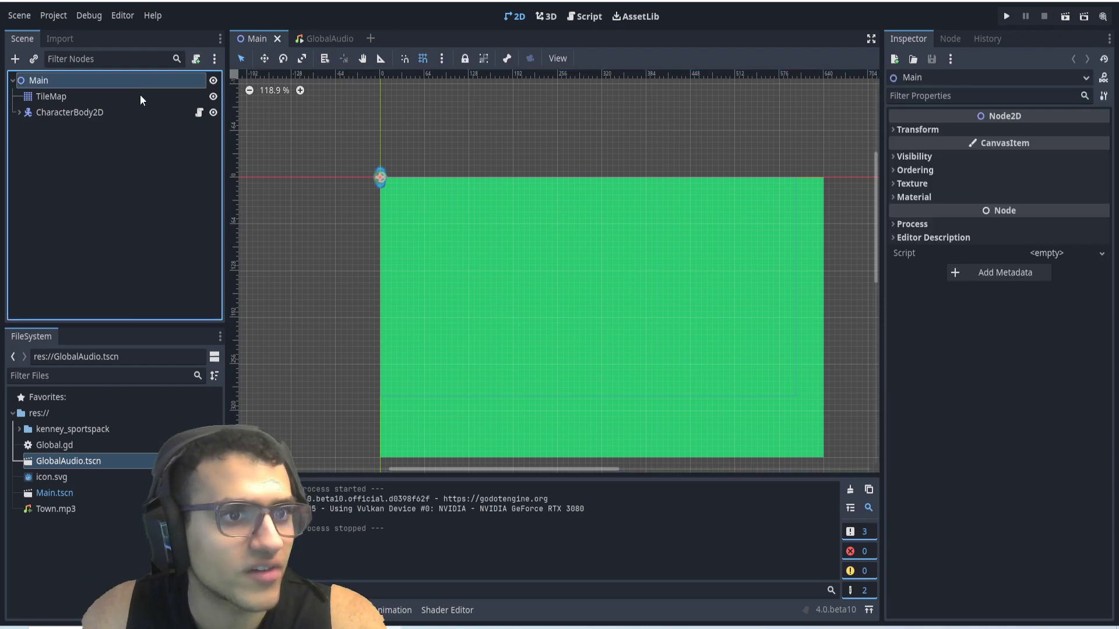
Add GlobalAudio.stop() to CharacterBody2D's _physics_process and verify in a test run that playback stops.
left_click(588, 15)
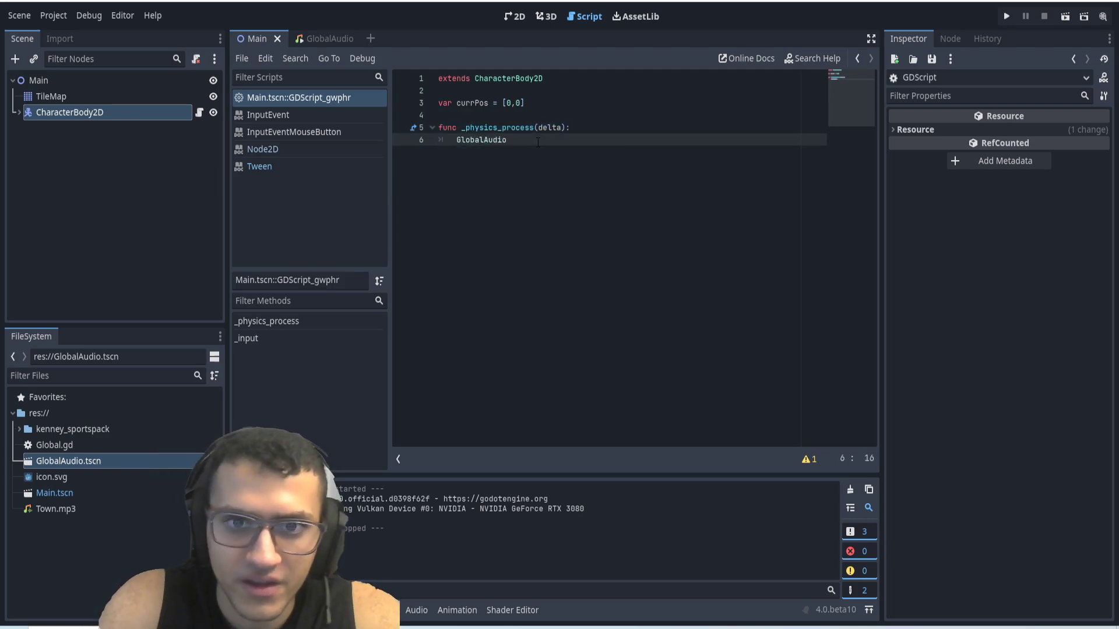
type(".stop()")
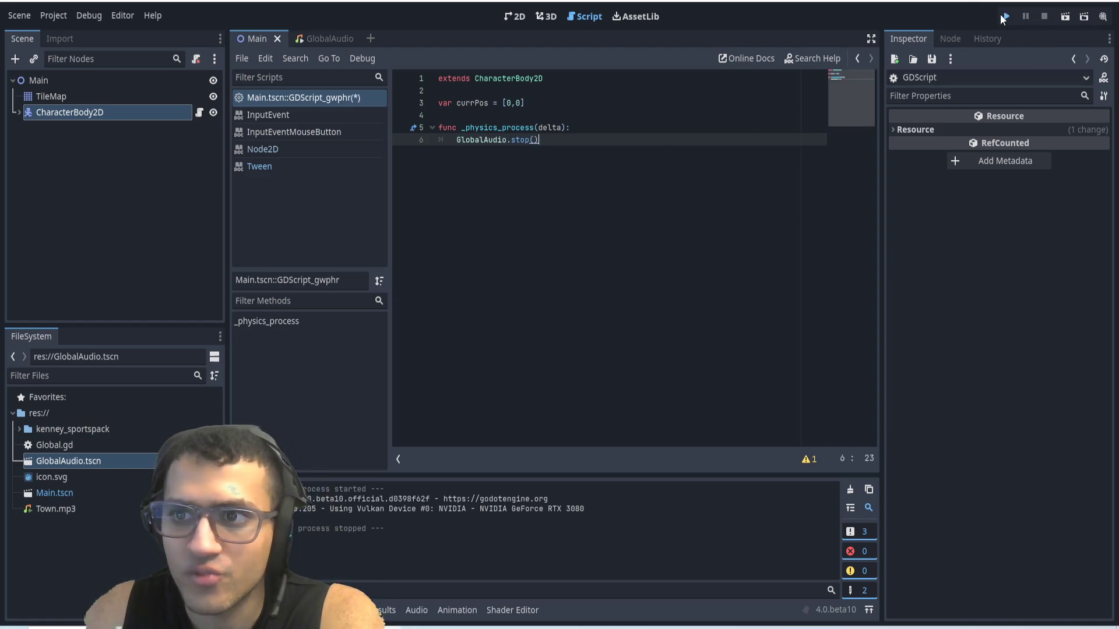
left_click(1004, 15)
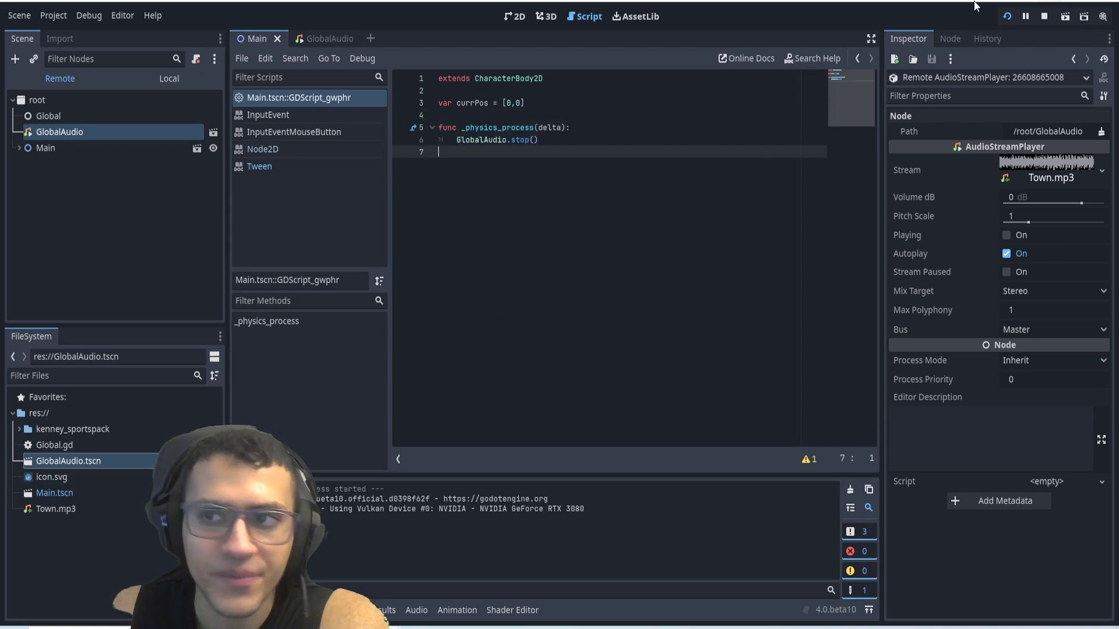
left_click(1045, 15)
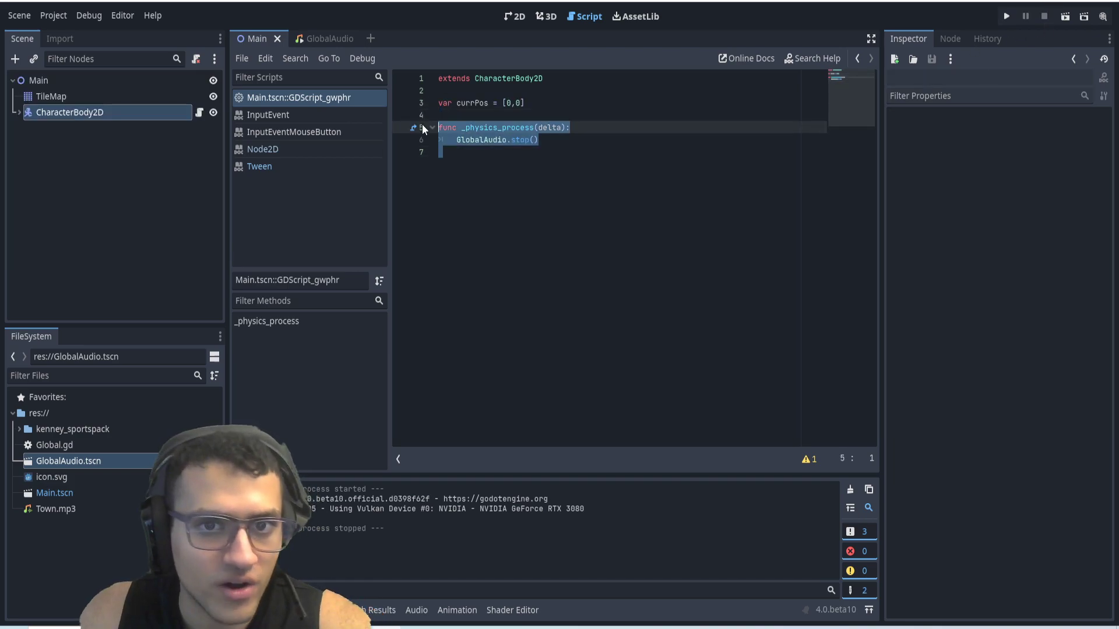